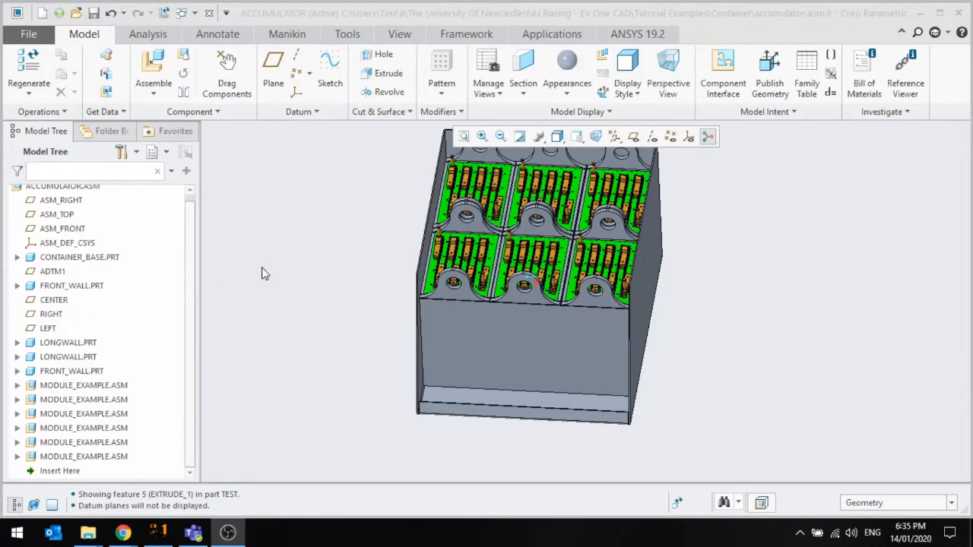
{"action": "mouse_move", "coordinate": [260, 316]}
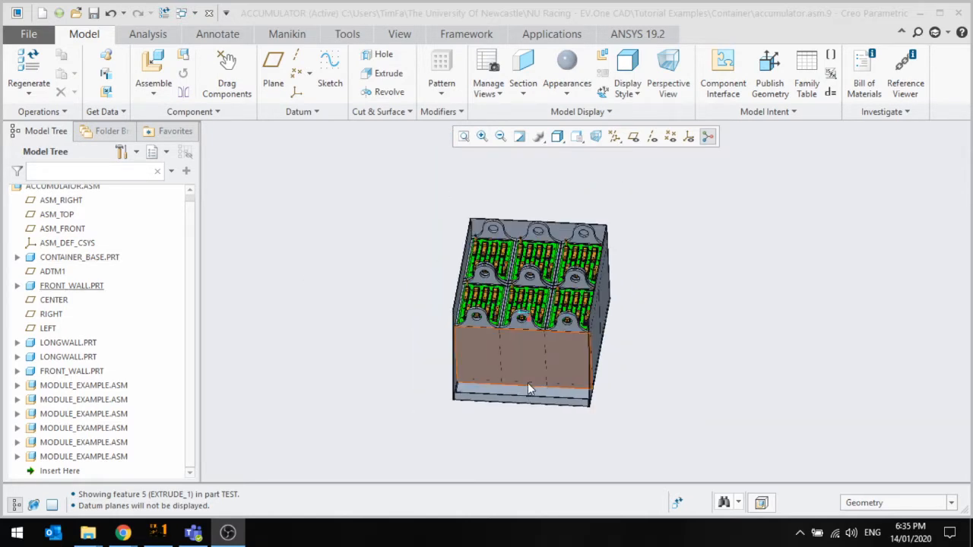
- Create a new solid part named take2, copied from the existing template part
{"action": "left_click", "coordinate": [63, 191]}
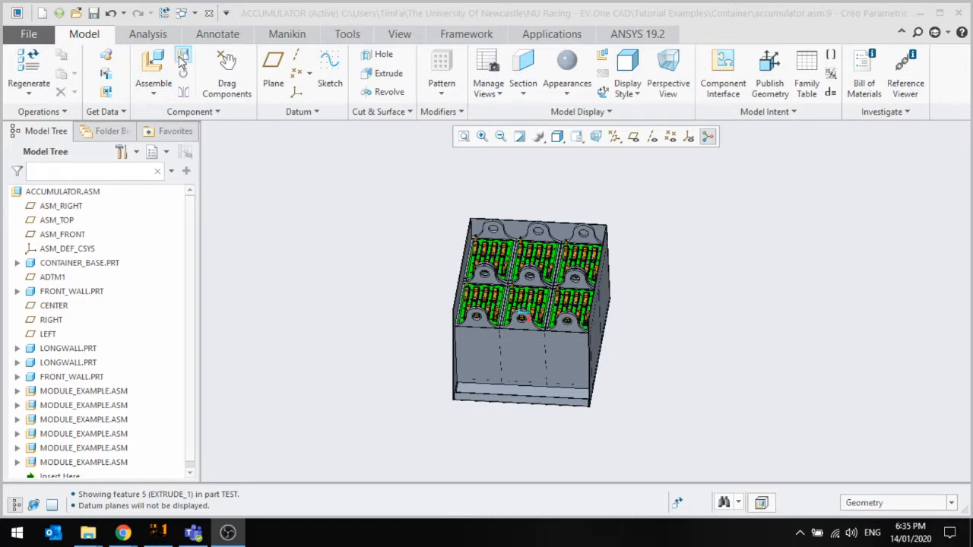
{"action": "left_click", "coordinate": [183, 57]}
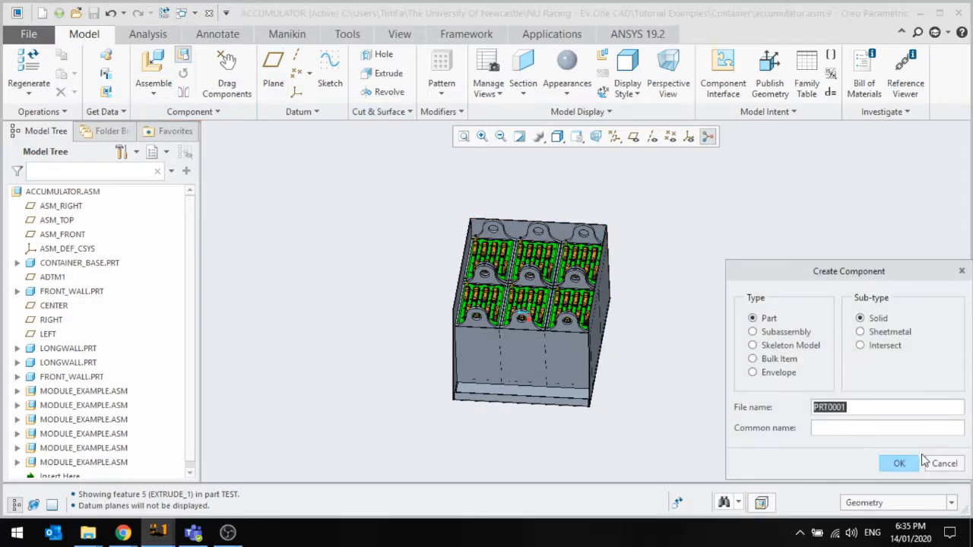
{"action": "type", "text": "tr"}
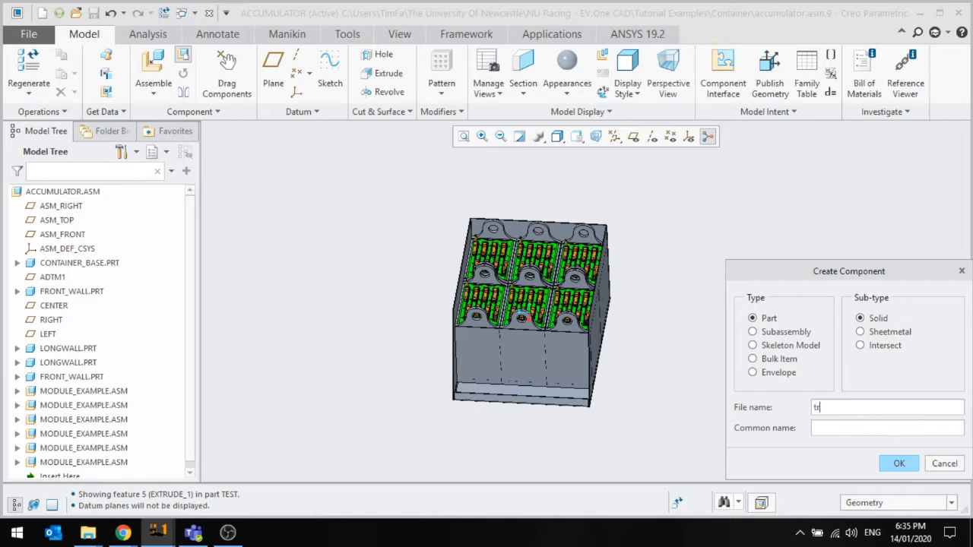
{"action": "type", "text": "take2"}
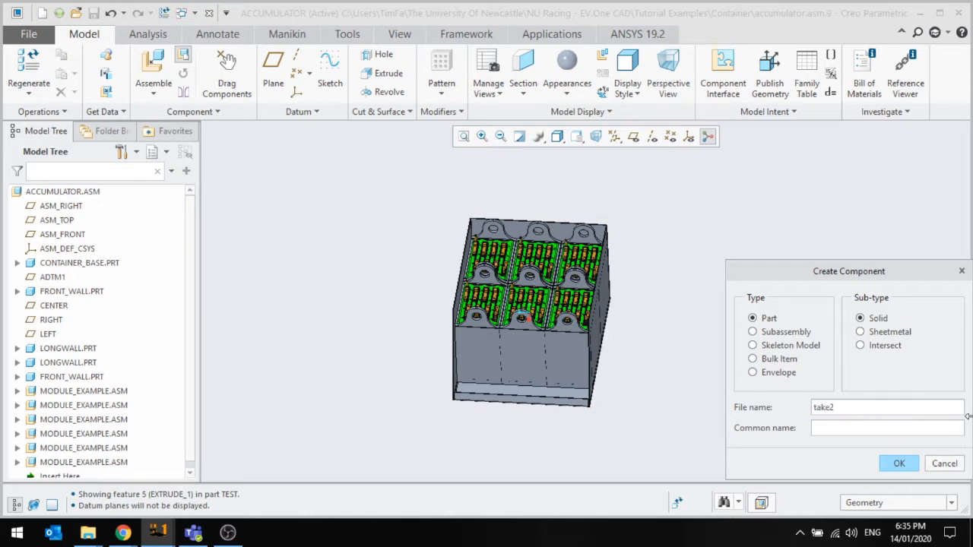
{"action": "left_click", "coordinate": [899, 463]}
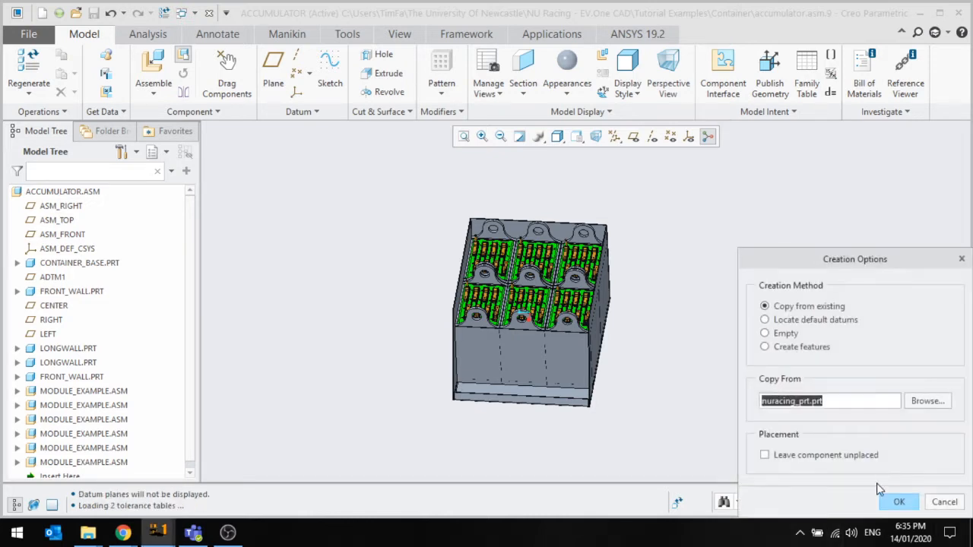
{"action": "left_click", "coordinate": [898, 502]}
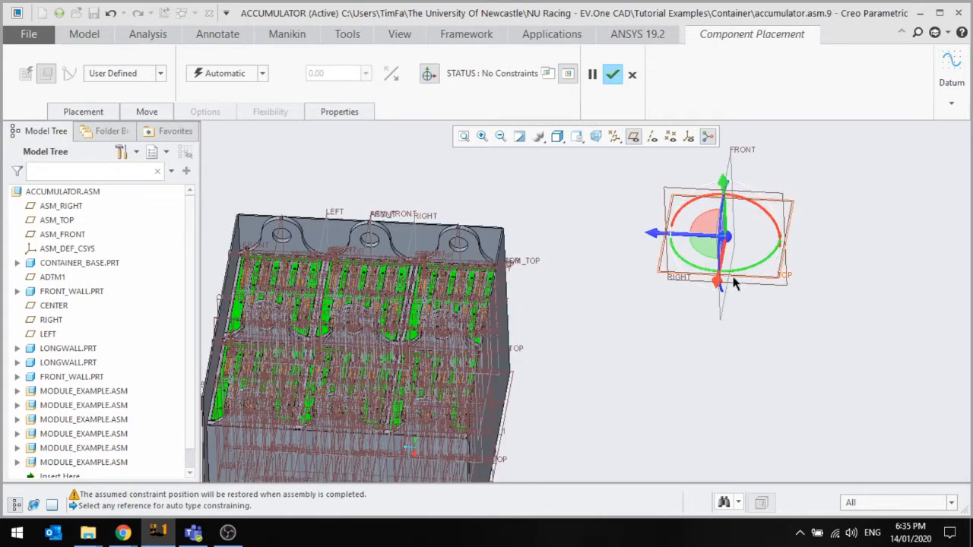
{"action": "mouse_move", "coordinate": [467, 200]}
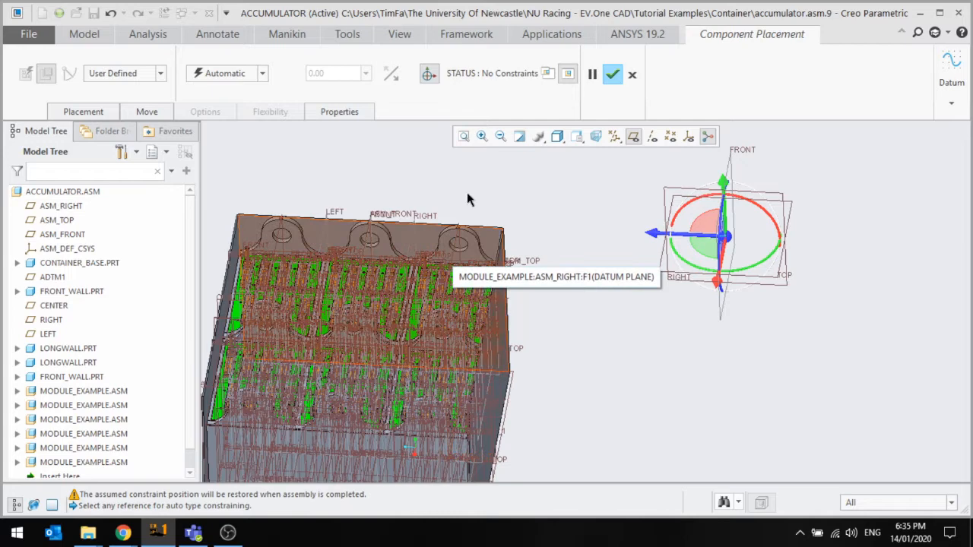
- Constrain TAKE2's TOP datum 40.00 from the container's front wall surface
{"action": "left_click", "coordinate": [263, 73]}
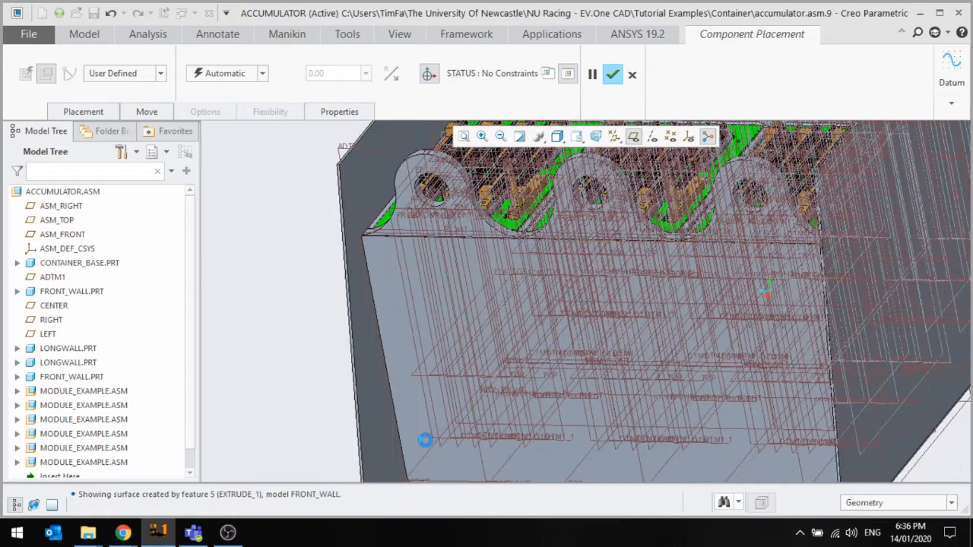
{"action": "left_click", "coordinate": [262, 73]}
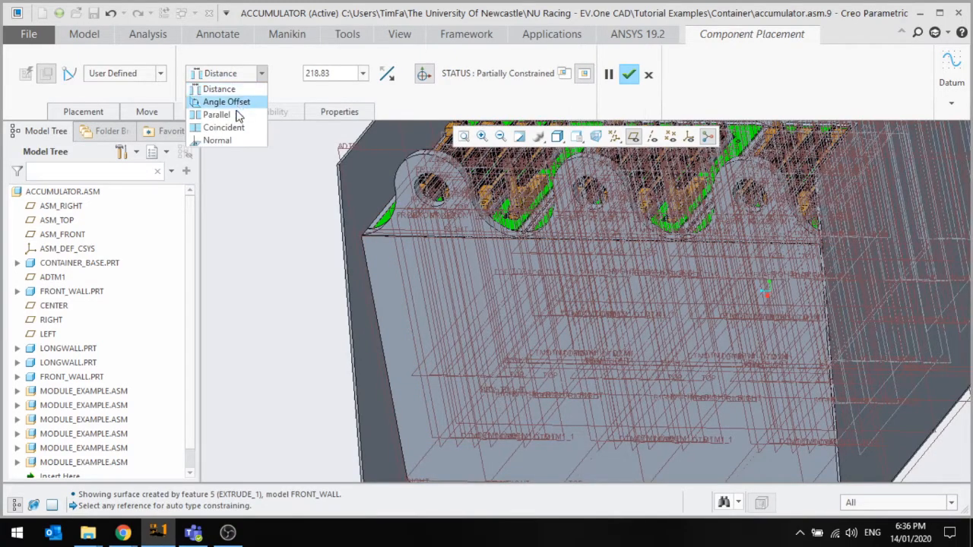
{"action": "left_click", "coordinate": [224, 127]}
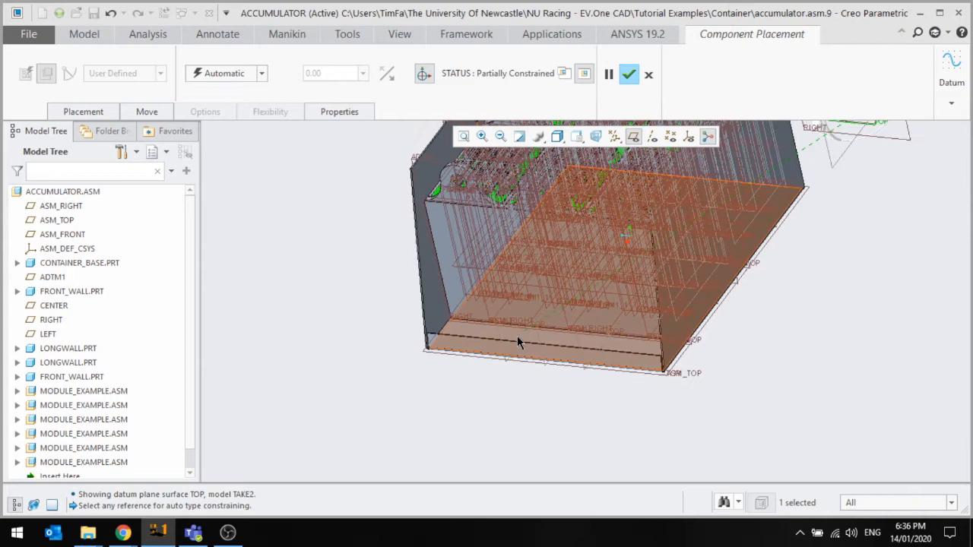
{"action": "left_click", "coordinate": [519, 342]}
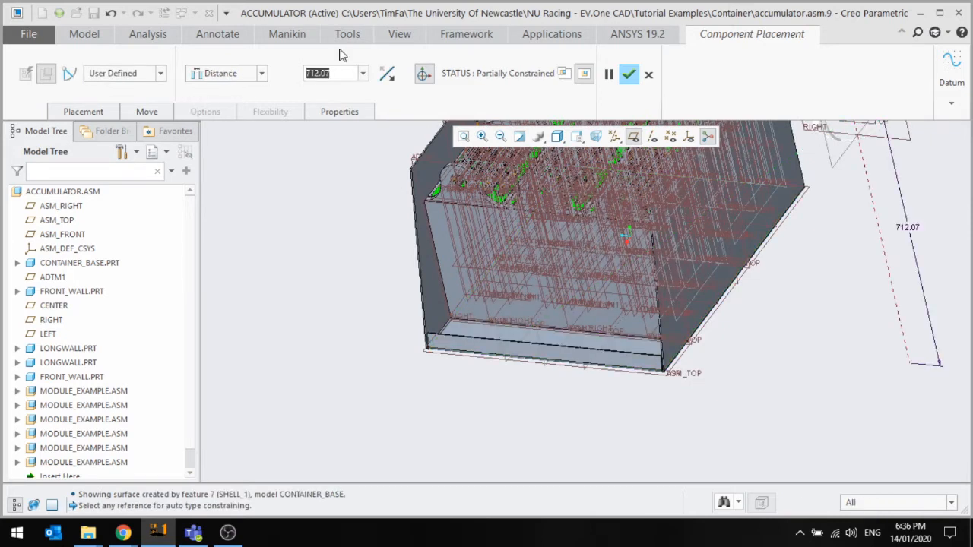
{"action": "type", "text": "40.00"}
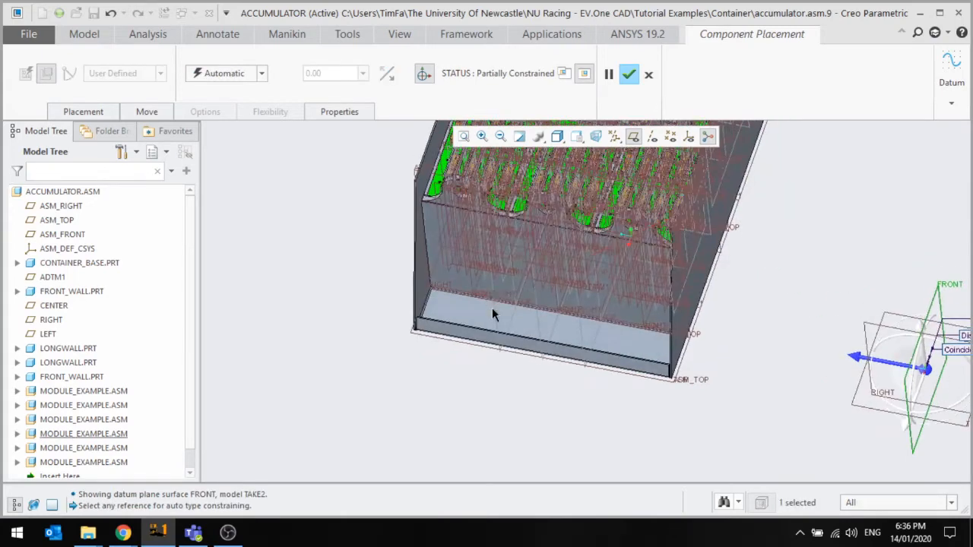
- Make TAKE2's FRONT datum coincident with the assembly's LEFT datum and finish placement
{"action": "left_click", "coordinate": [494, 317]}
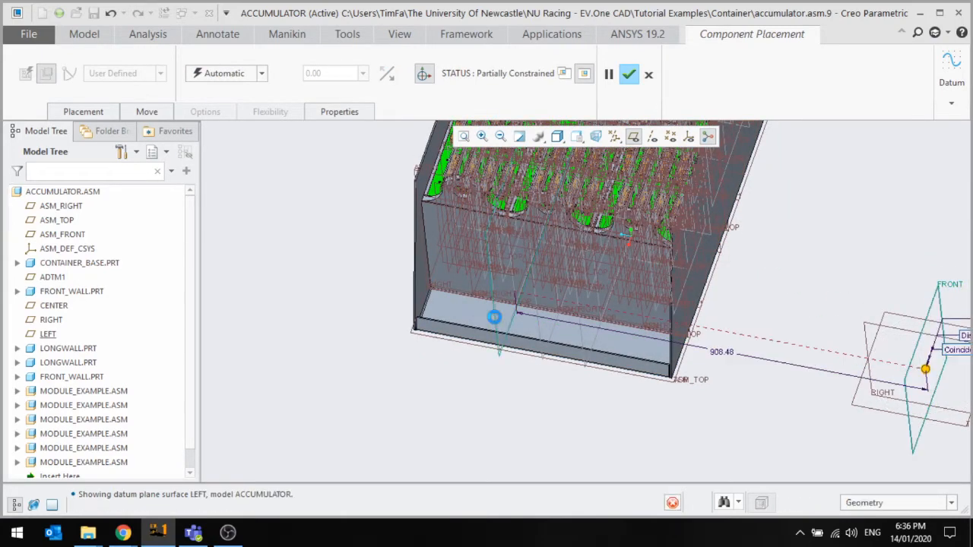
{"action": "left_click", "coordinate": [262, 73]}
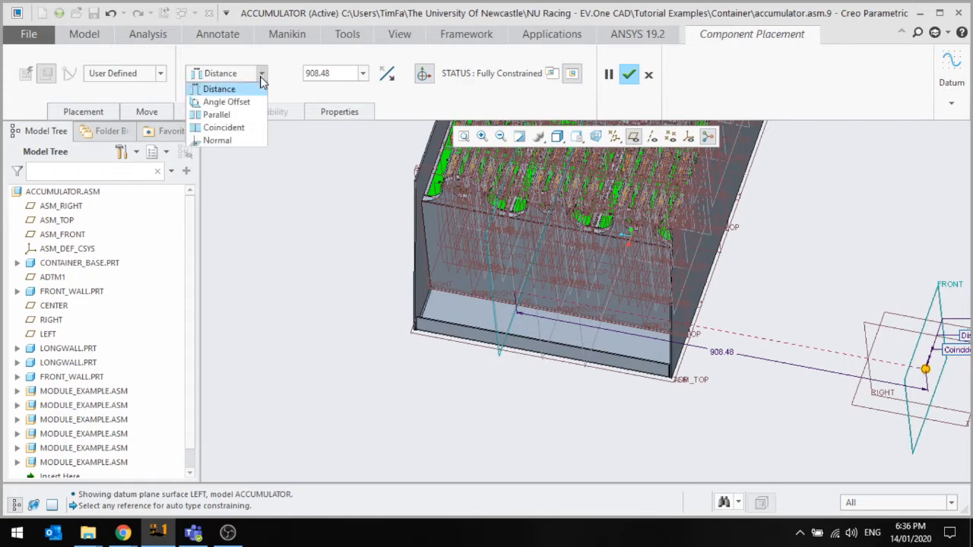
{"action": "left_click", "coordinate": [224, 127]}
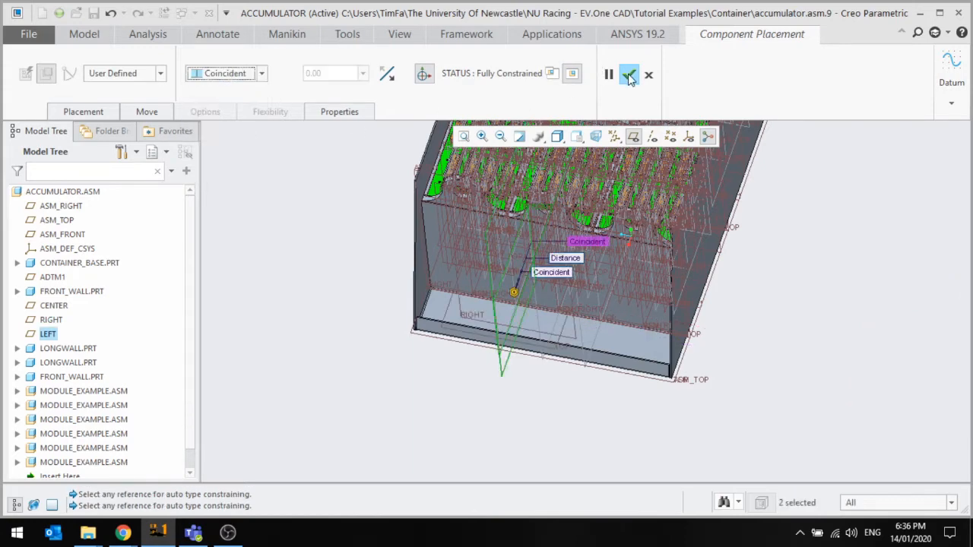
{"action": "left_click", "coordinate": [628, 74]}
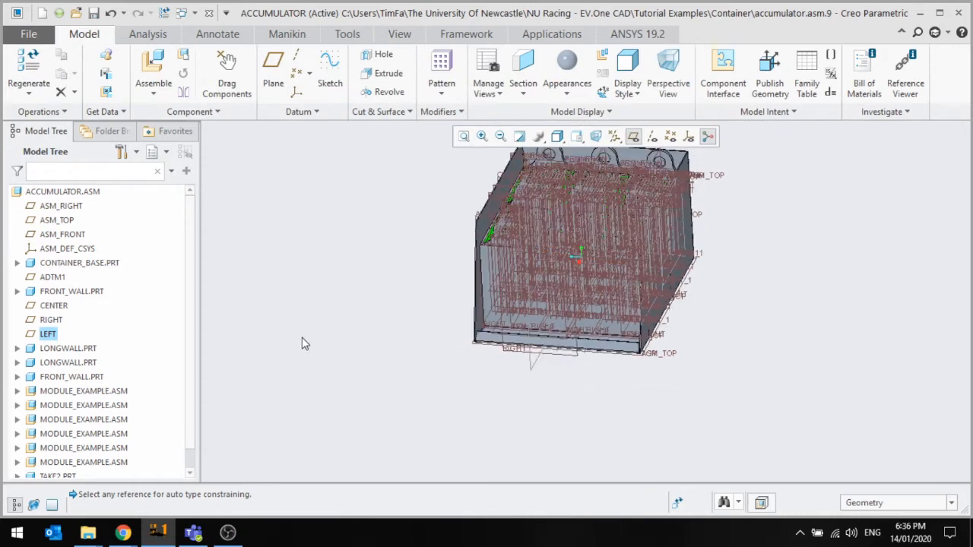
{"action": "mouse_move", "coordinate": [171, 380]}
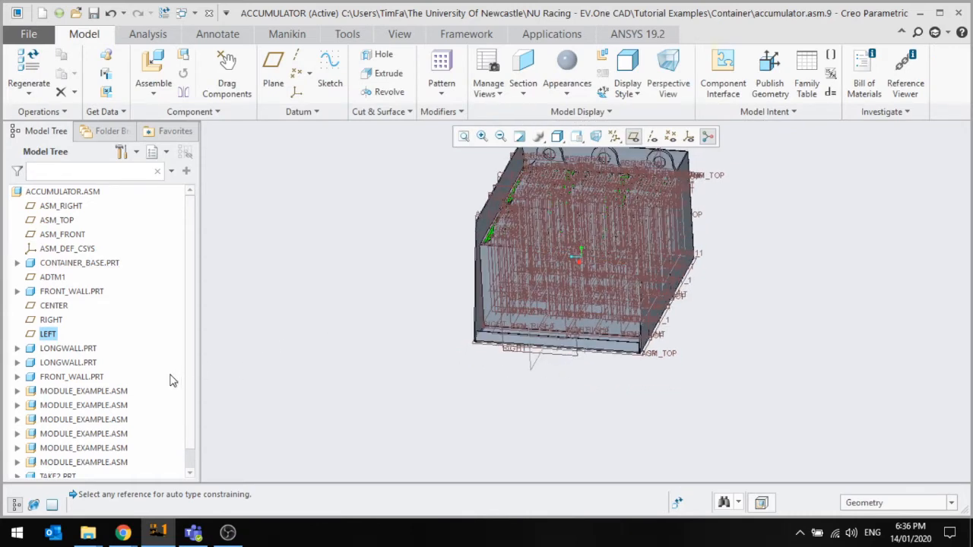
- Activate TAKE2.PRT from the Model Tree for in-place editing
{"action": "left_click", "coordinate": [57, 456]}
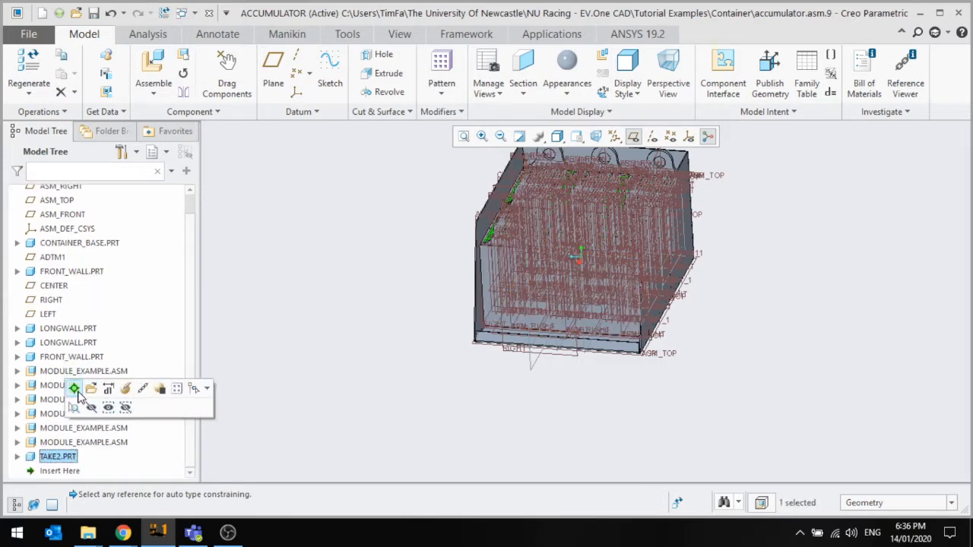
{"action": "mouse_move", "coordinate": [74, 389]}
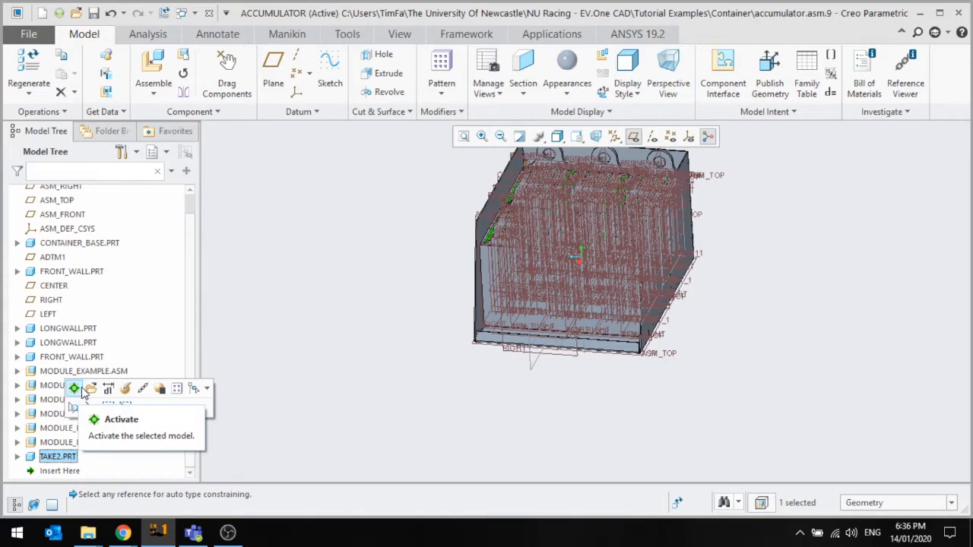
{"action": "left_click", "coordinate": [120, 419]}
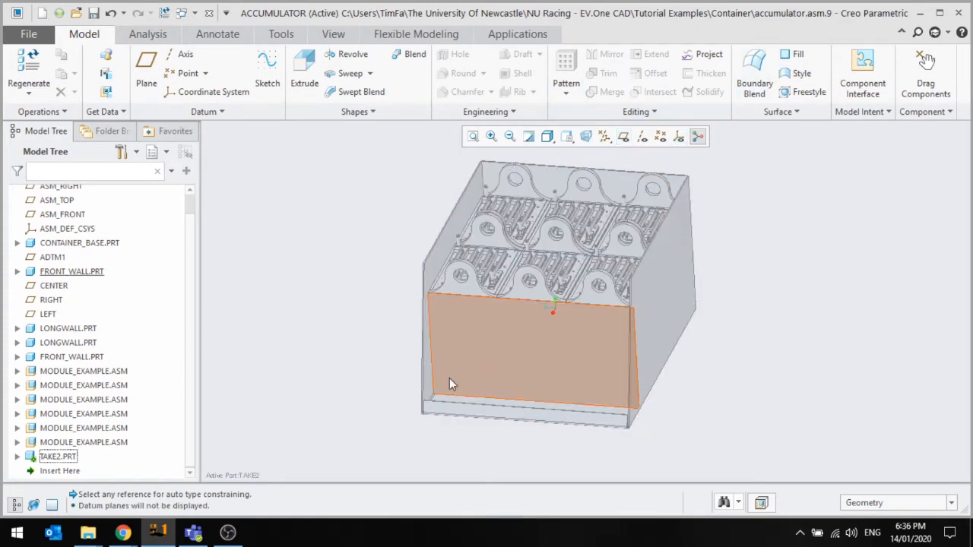
{"action": "mouse_move", "coordinate": [456, 379]}
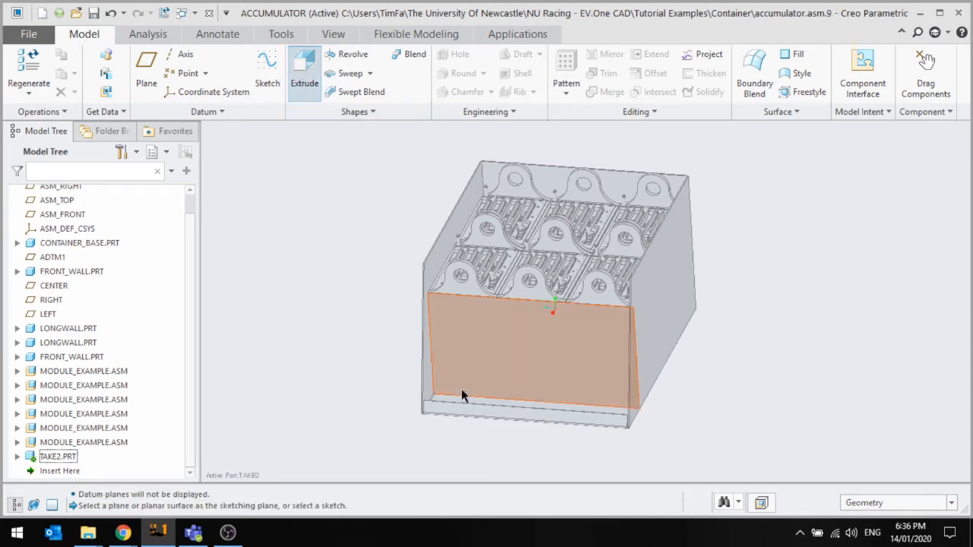
- Sketch a center rectangle on the front wall and extrude it 40.00 deep
{"action": "left_click", "coordinate": [304, 72]}
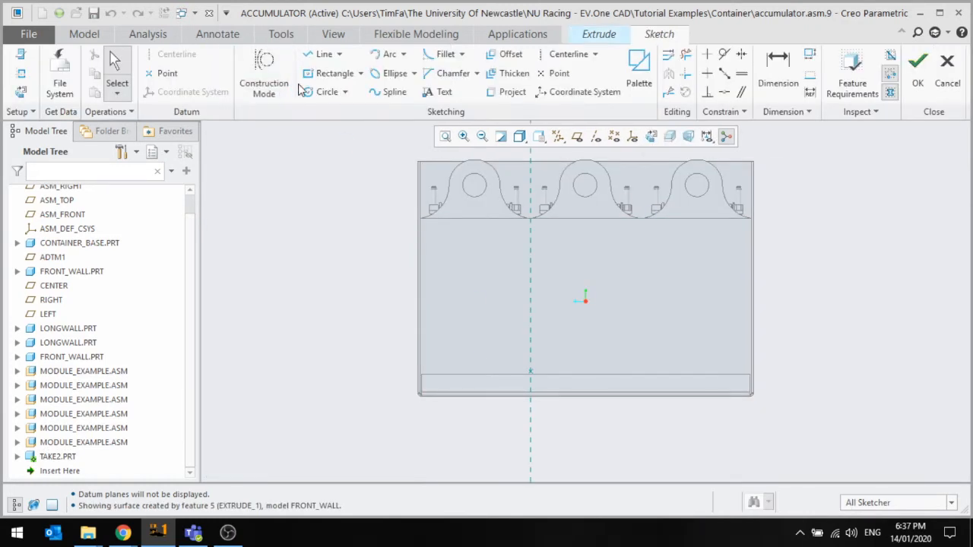
{"action": "left_click", "coordinate": [333, 73]}
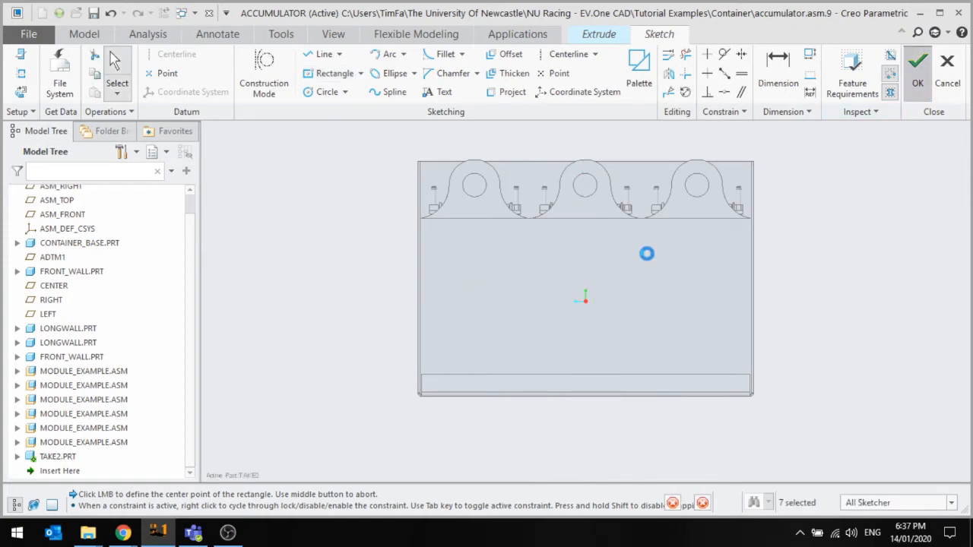
{"action": "left_click", "coordinate": [917, 68]}
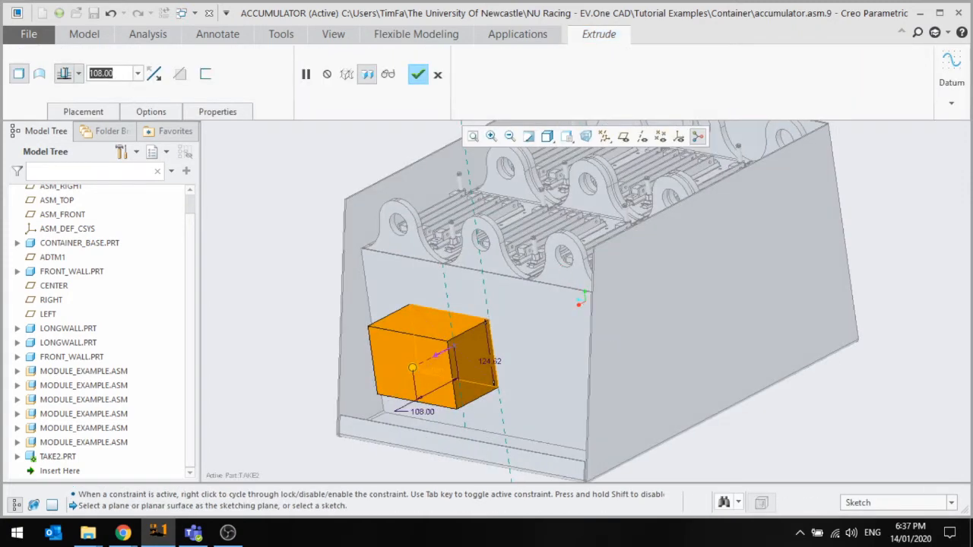
{"action": "type", "text": "40.00"}
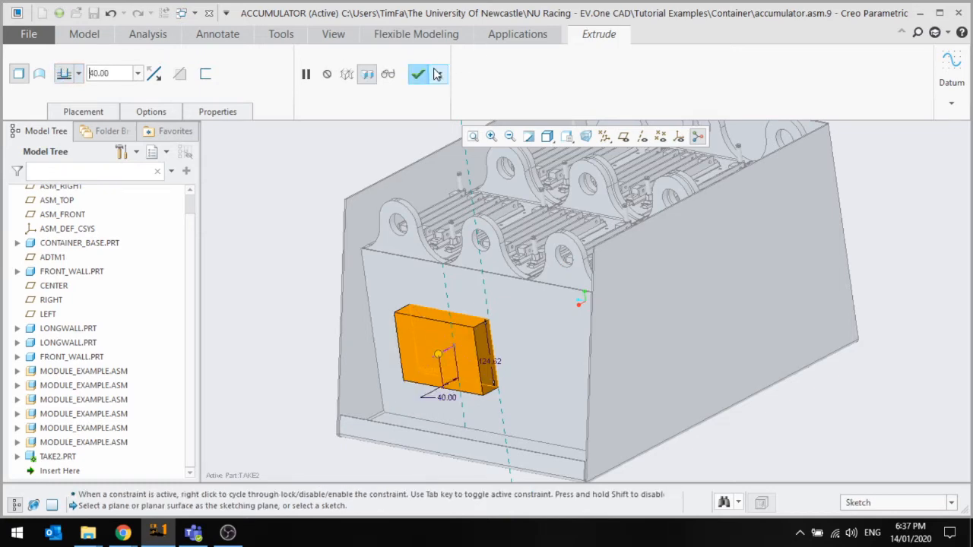
{"action": "left_click", "coordinate": [417, 74]}
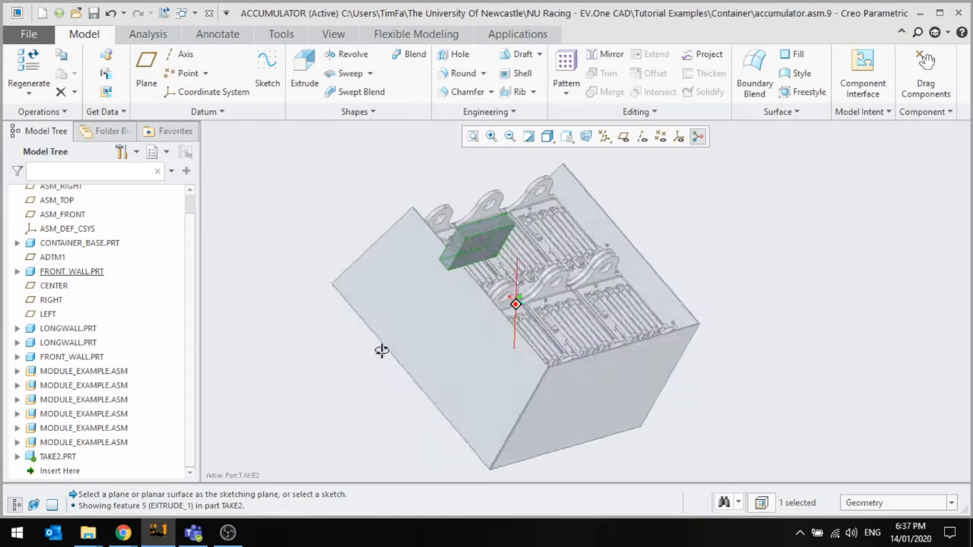
- Reactivate the top-level ACCUMULATOR.ASM and show its Model Tree again
{"action": "left_click_drag", "start_coordinate": [517, 304], "coordinate": [593, 362]}
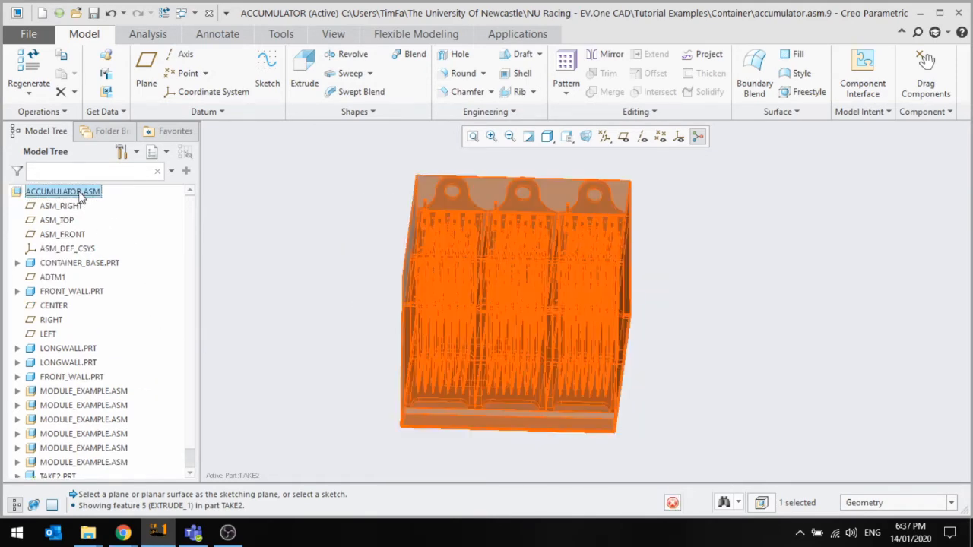
{"action": "left_click", "coordinate": [62, 190]}
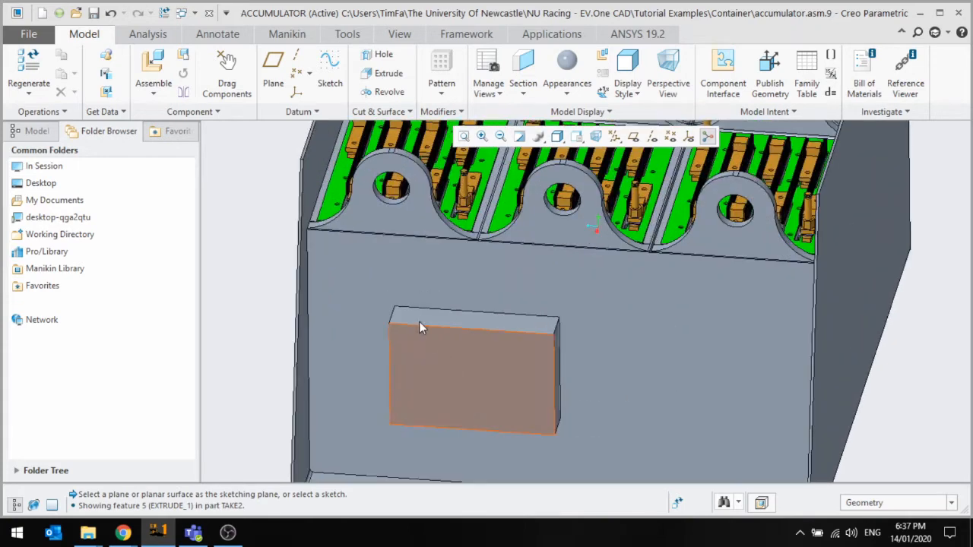
{"action": "left_click", "coordinate": [37, 131]}
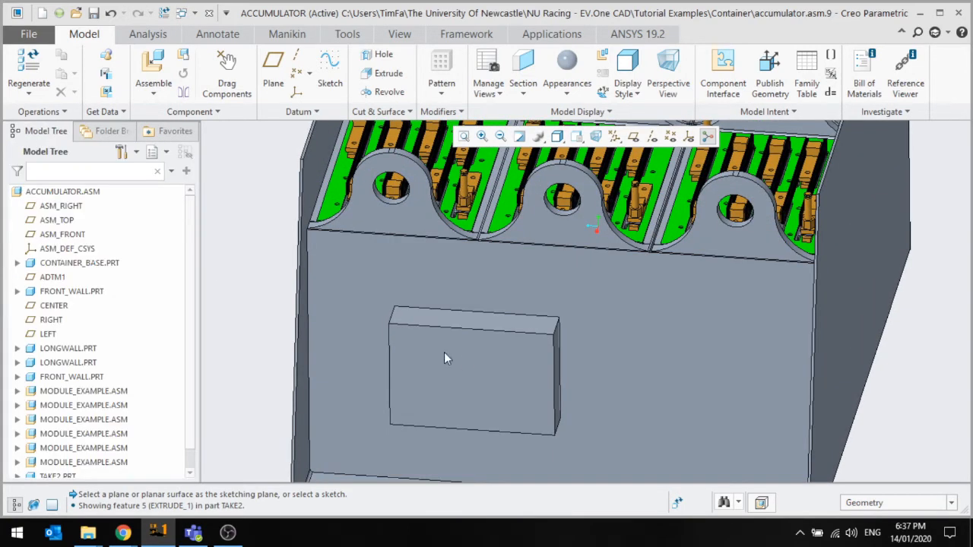
- Zoom and orbit around the new box on the front wall to inspect it
{"action": "left_click_drag", "start_coordinate": [447, 358], "coordinate": [530, 301]}
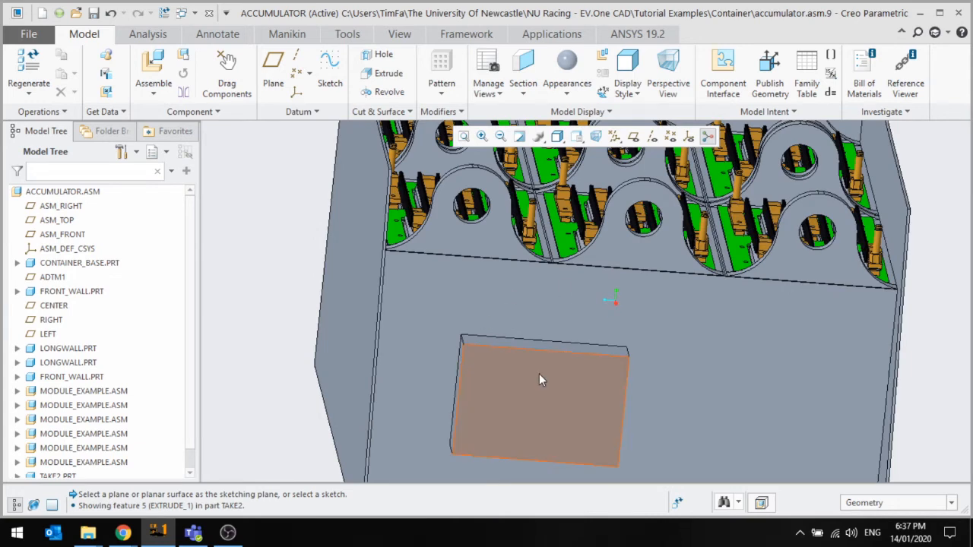
{"action": "left_click", "coordinate": [700, 287]}
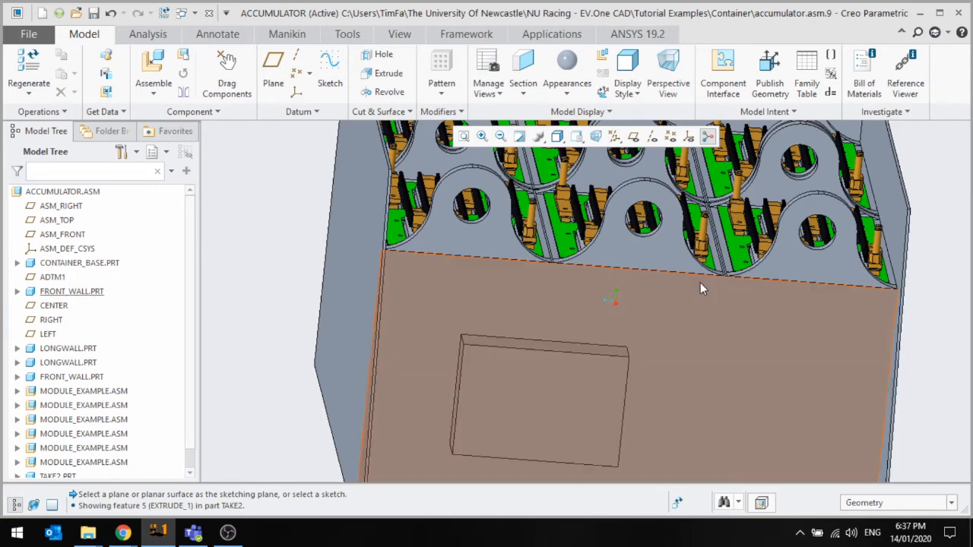
{"action": "left_click_drag", "start_coordinate": [699, 289], "coordinate": [619, 296]}
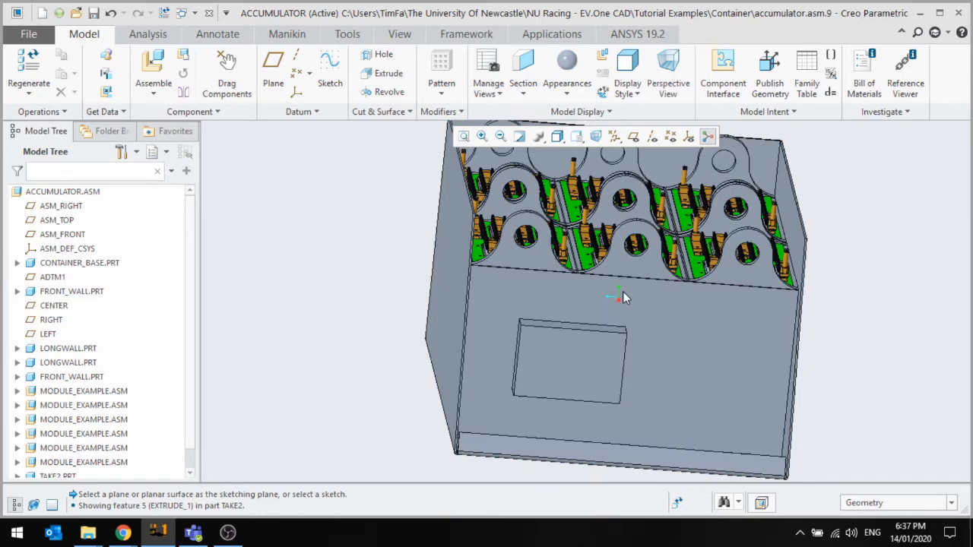
{"action": "left_click_drag", "start_coordinate": [620, 296], "coordinate": [660, 330]}
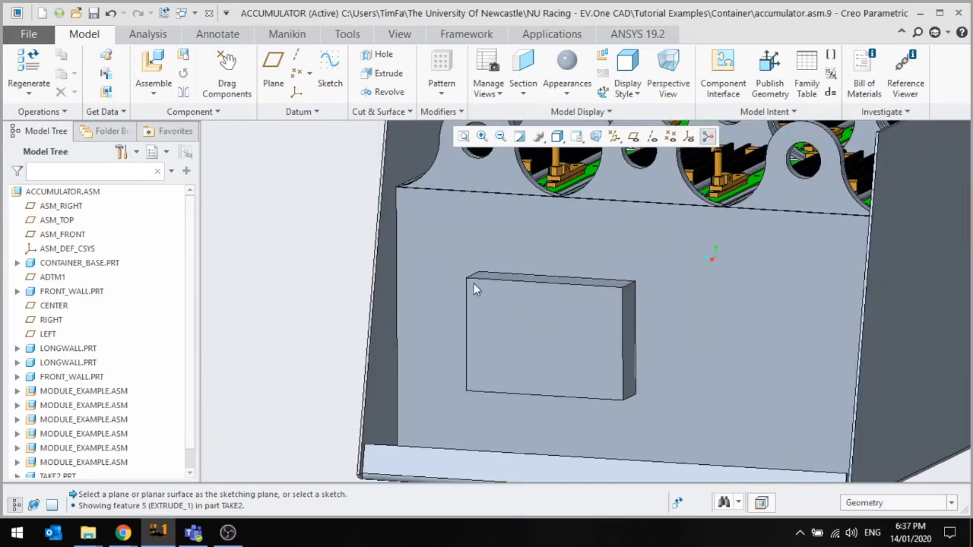
{"action": "mouse_move", "coordinate": [505, 291]}
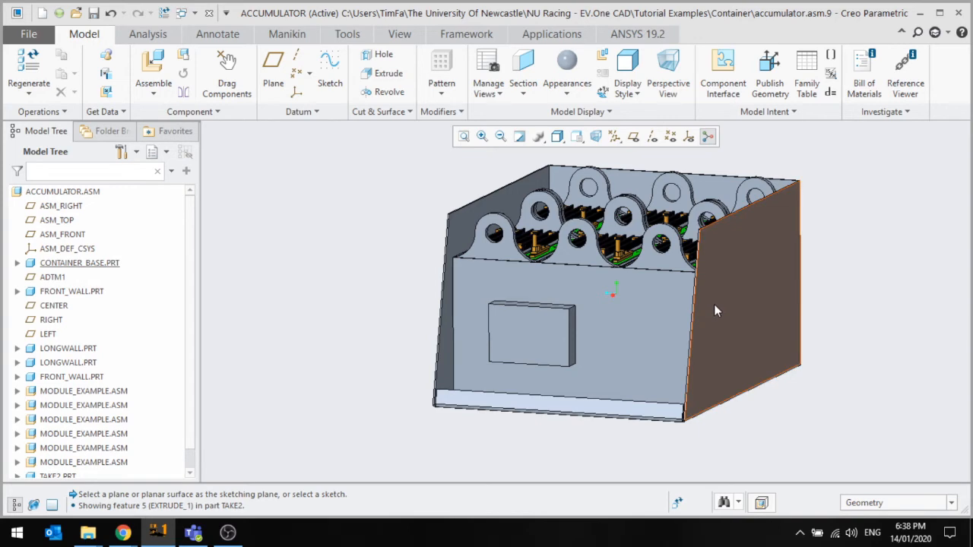
{"action": "left_click", "coordinate": [532, 335]}
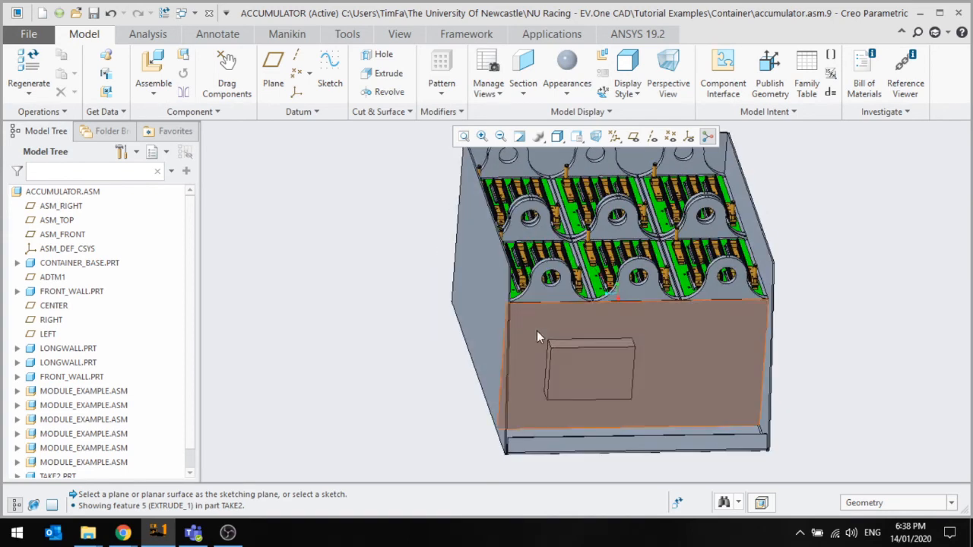
{"action": "left_click_drag", "start_coordinate": [608, 304], "coordinate": [540, 376]}
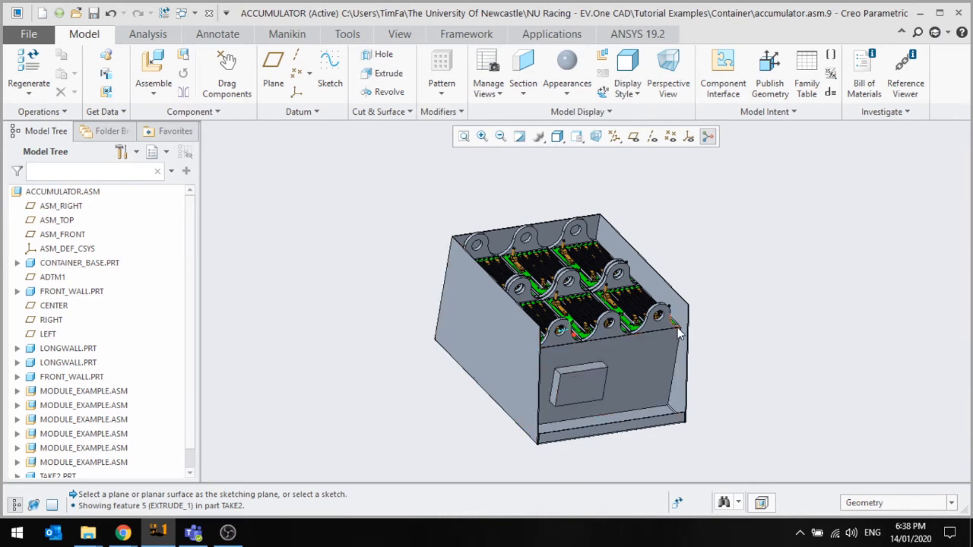
{"action": "mouse_move", "coordinate": [566, 232]}
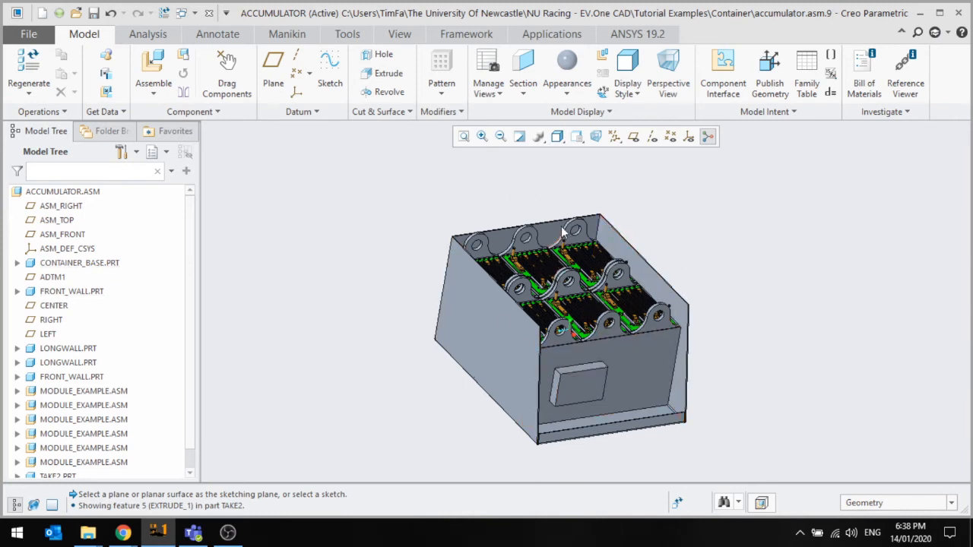
{"action": "mouse_move", "coordinate": [498, 277]}
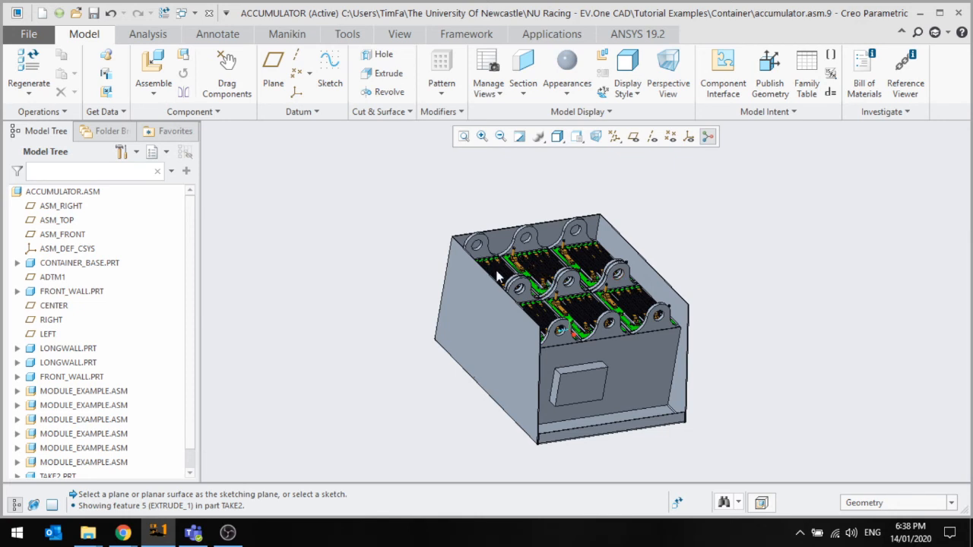
{"action": "mouse_move", "coordinate": [549, 285]}
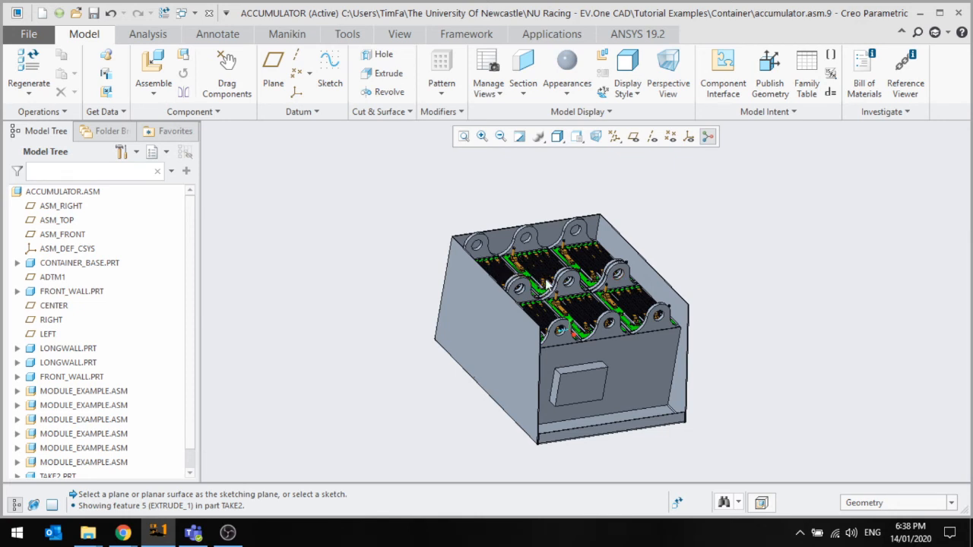
{"action": "mouse_move", "coordinate": [542, 312]}
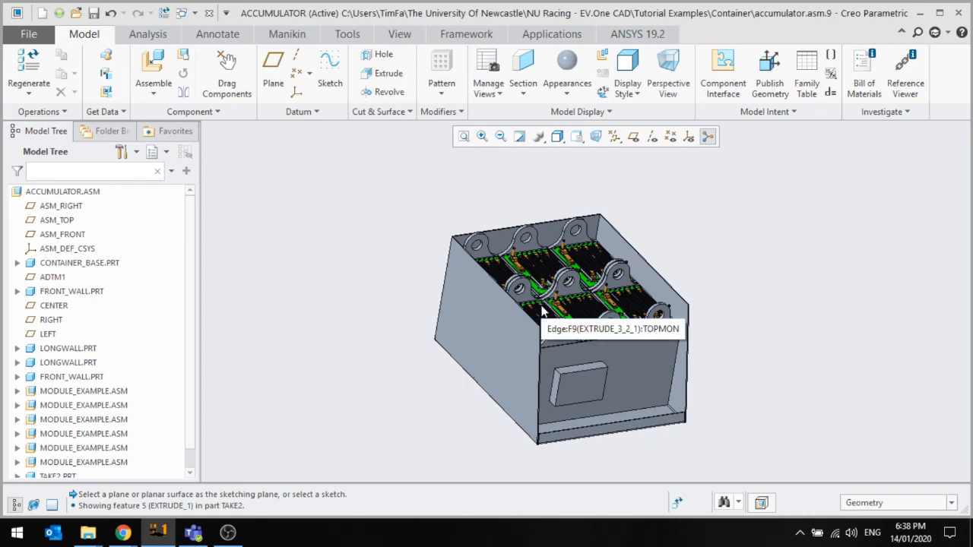
{"action": "left_click_drag", "start_coordinate": [562, 304], "coordinate": [592, 342]}
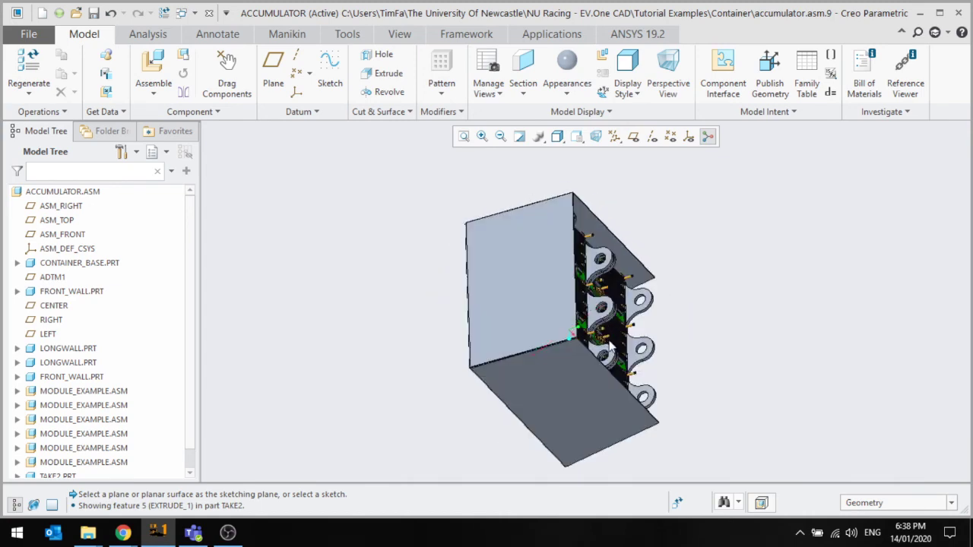